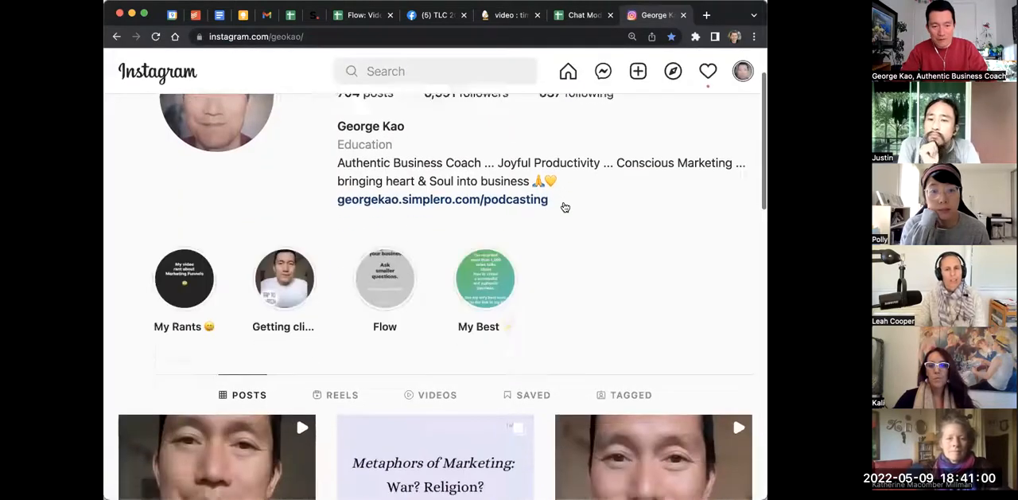
Step: Scroll down the geokao profile grid to reach the 'Document your own creation journey' video post
{"action": "scroll", "scroll_direction": "down", "scroll_amount": 3}
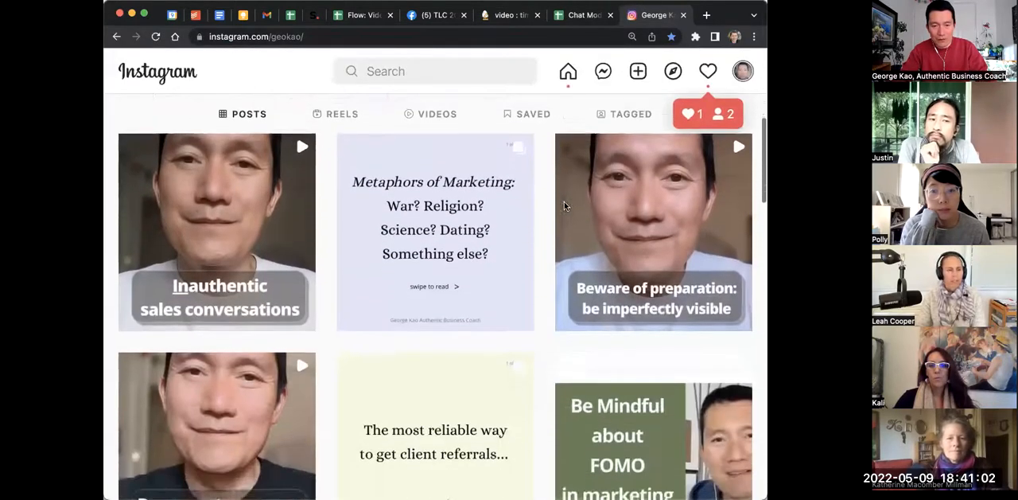
{"action": "scroll", "scroll_direction": "down", "scroll_amount": 3}
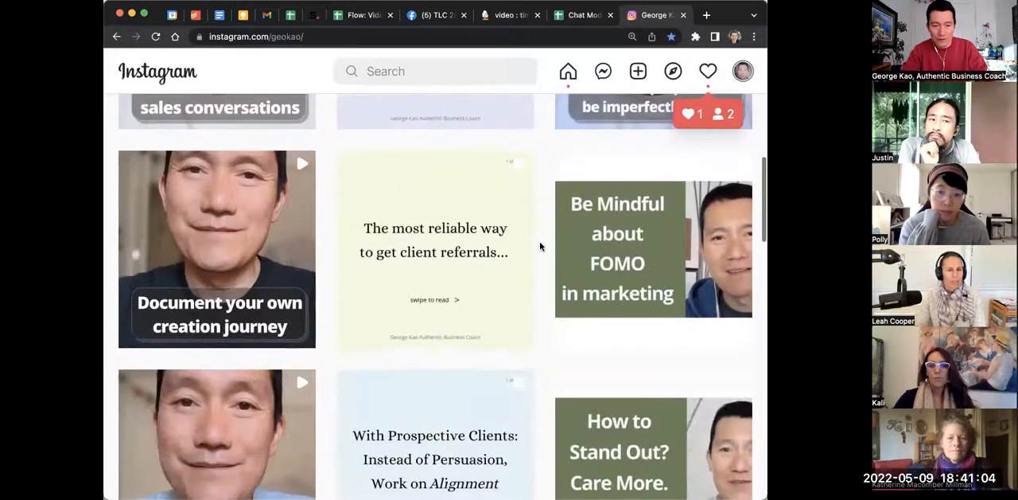
{"action": "scroll", "scroll_direction": "down", "scroll_amount": 3}
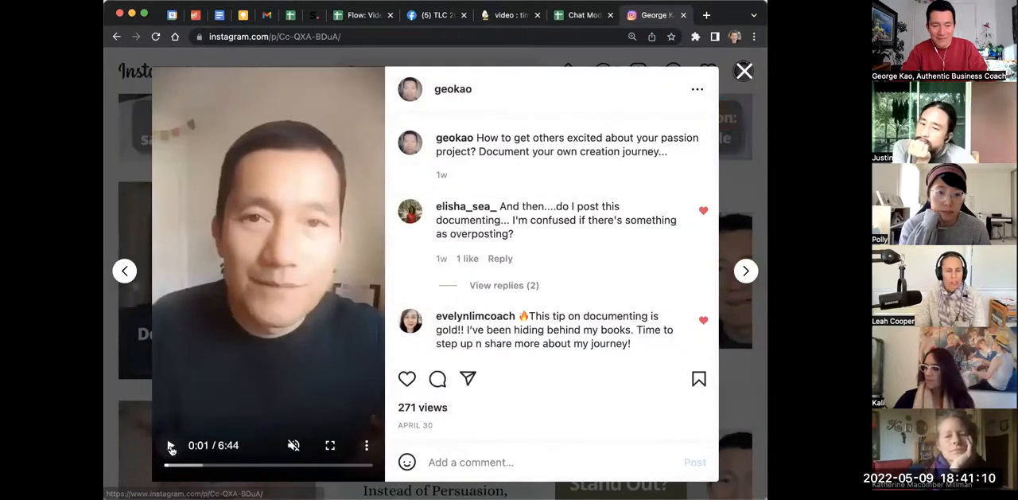
Step: From the post's ••• menu choose Embed and copy the embed code with caption included
{"action": "left_click", "coordinate": [170, 445]}
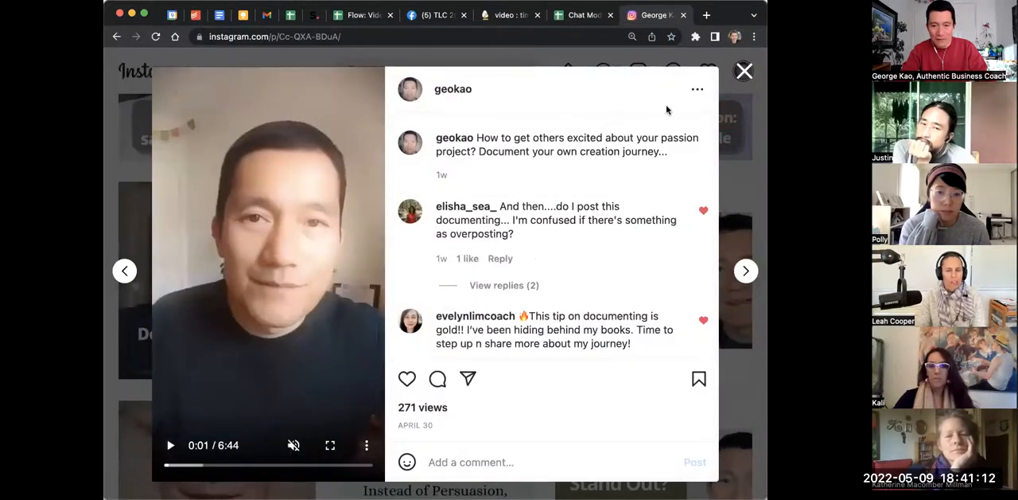
{"action": "left_click", "coordinate": [697, 88]}
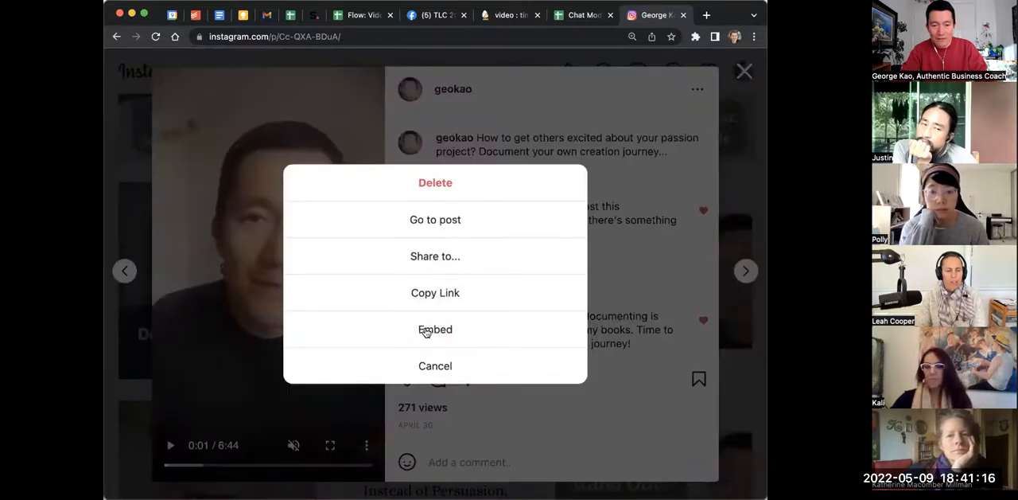
{"action": "left_click", "coordinate": [436, 329]}
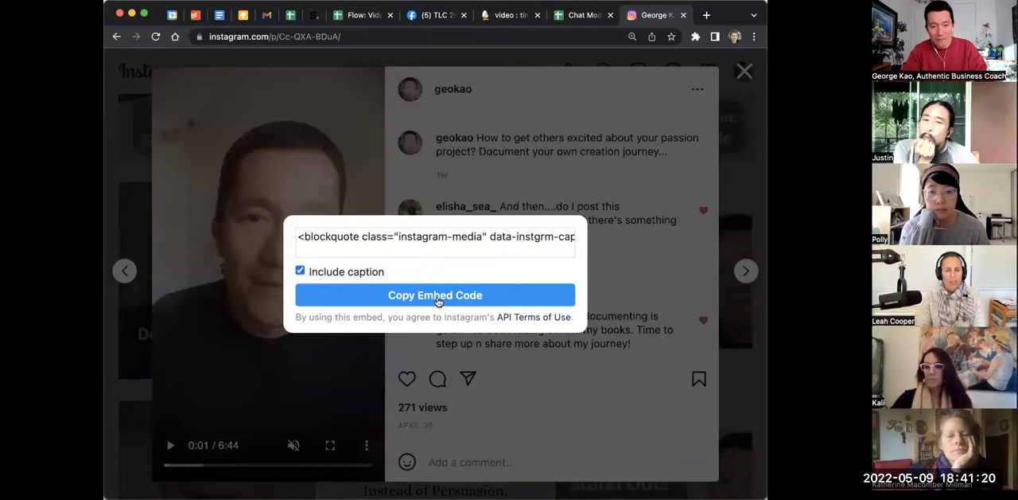
{"action": "left_click", "coordinate": [436, 296]}
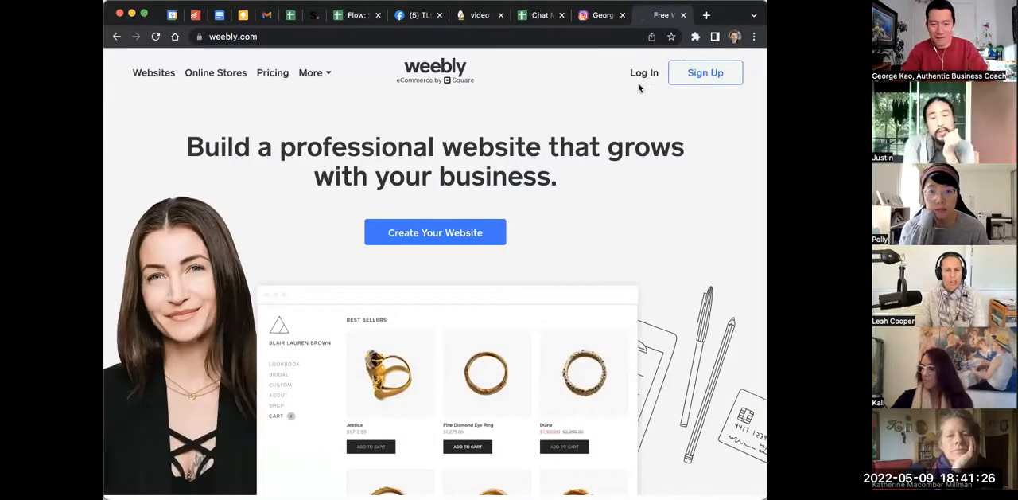
Step: Log in to Weebly, expand Website in the sidebar and launch Edit Site for georgekao.com
{"action": "left_click", "coordinate": [643, 73]}
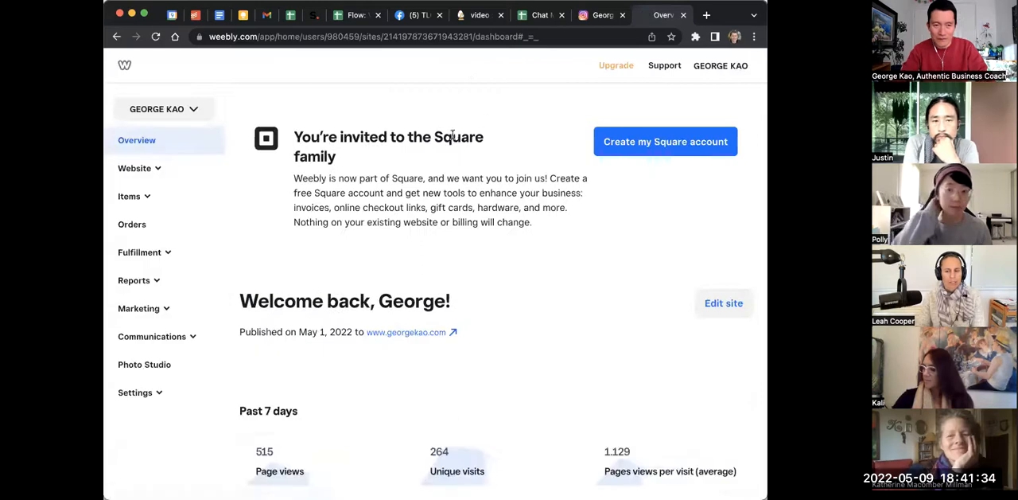
{"action": "left_click", "coordinate": [133, 169]}
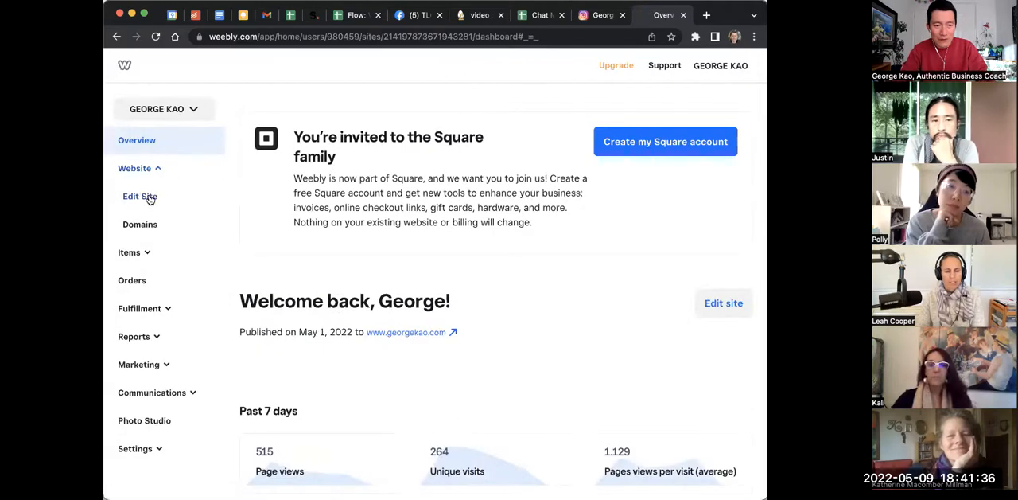
{"action": "left_click", "coordinate": [140, 197]}
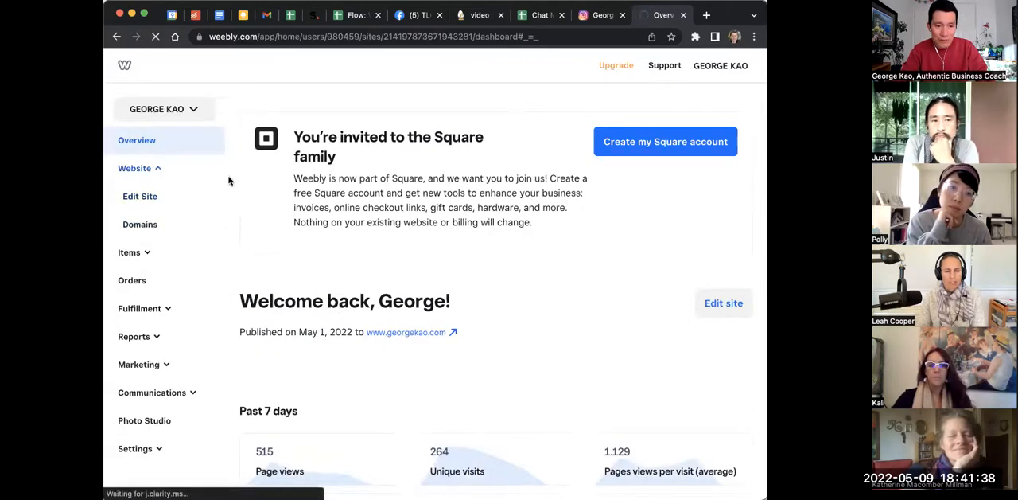
{"action": "left_click", "coordinate": [140, 196]}
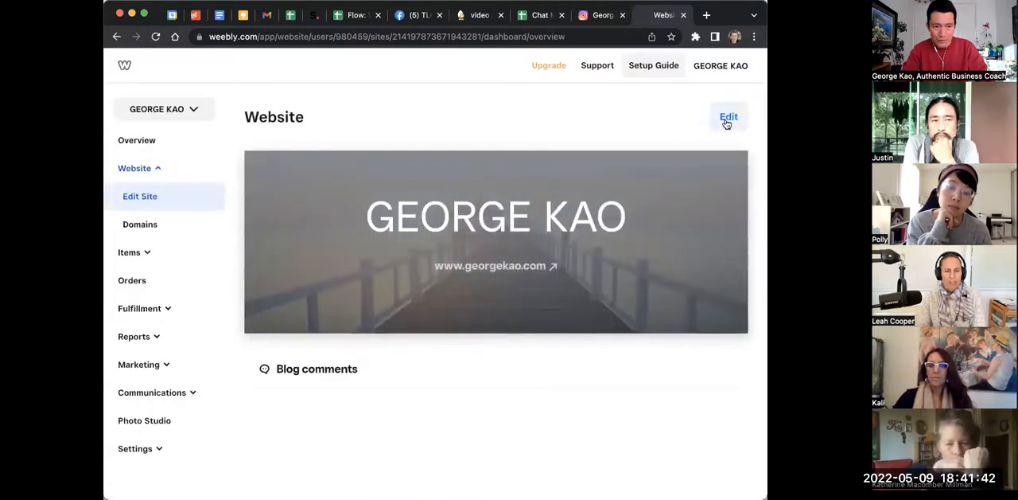
{"action": "left_click", "coordinate": [729, 116]}
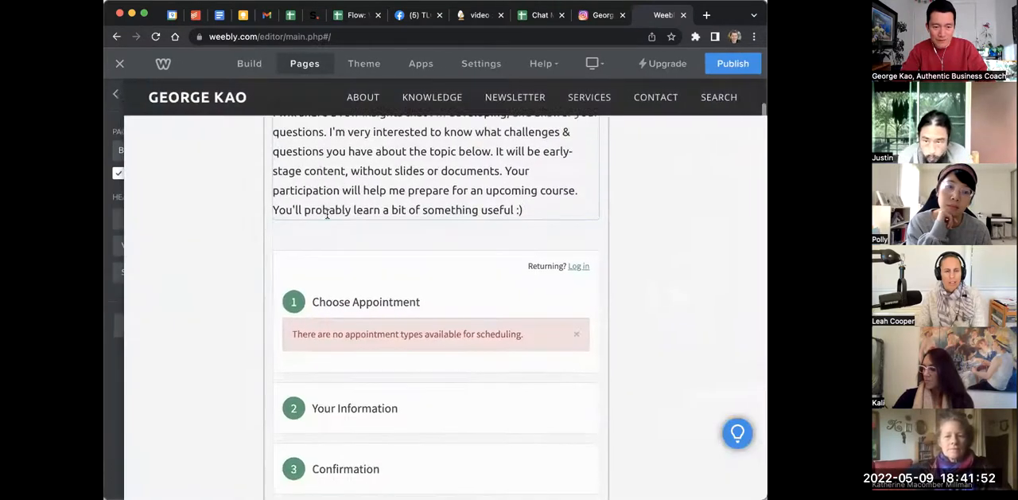
Step: Place an Embed Code element from the Build elements below the scheduling form text
{"action": "scroll", "scroll_direction": "down", "scroll_amount": 3}
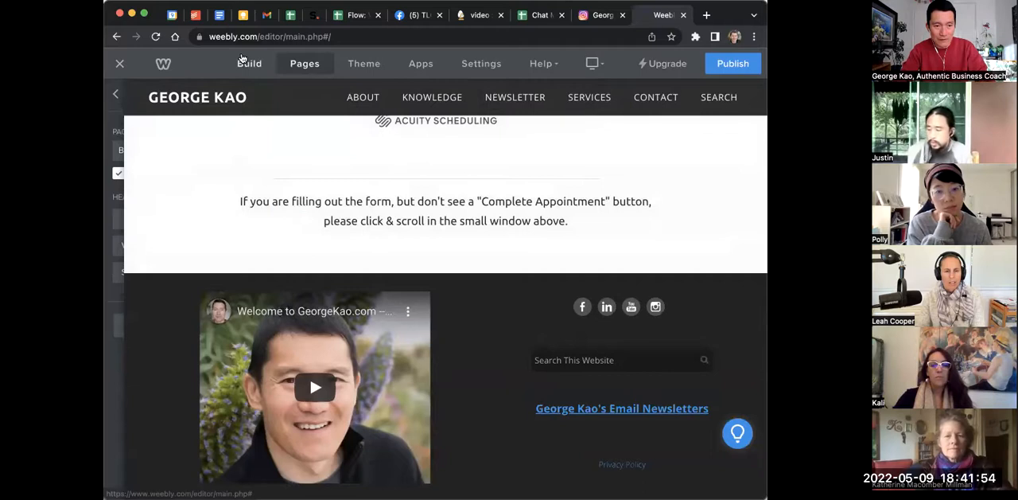
{"action": "left_click", "coordinate": [248, 64]}
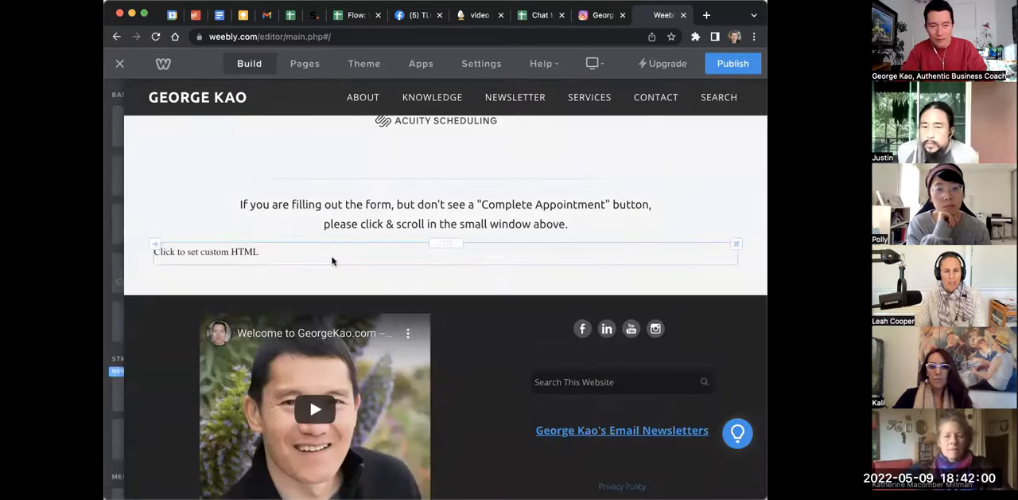
{"action": "left_click", "coordinate": [444, 251]}
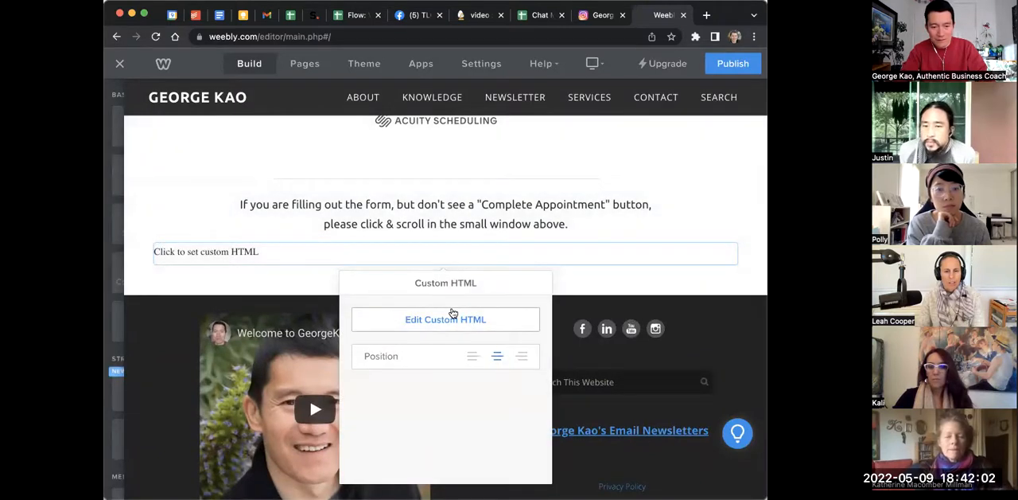
Step: Paste the Instagram embed code into Edit Custom HTML so the video post renders on the page
{"action": "left_click", "coordinate": [445, 318]}
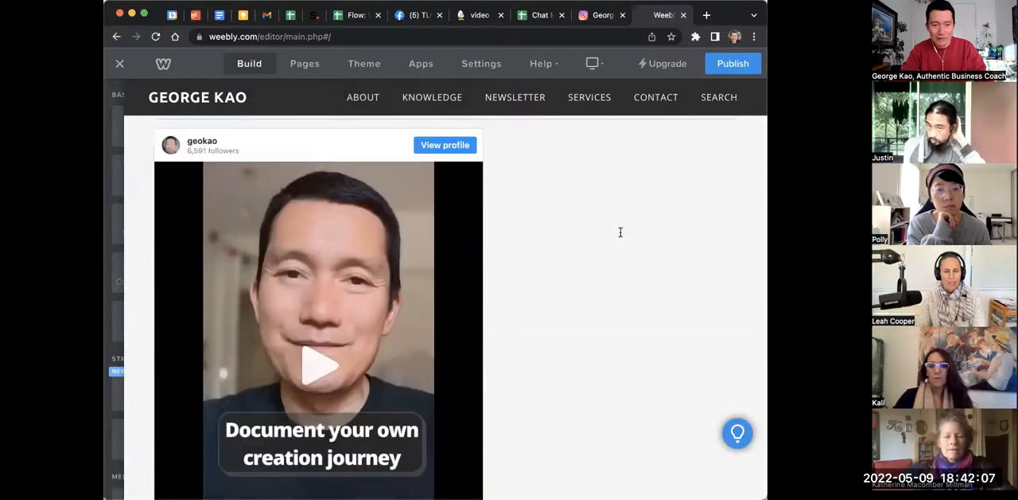
{"action": "scroll", "scroll_direction": "down", "scroll_amount": 3}
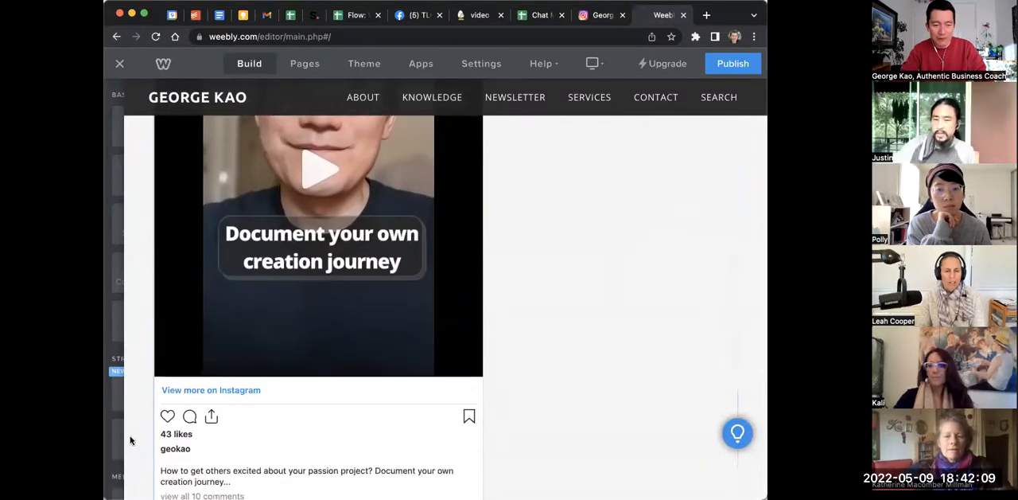